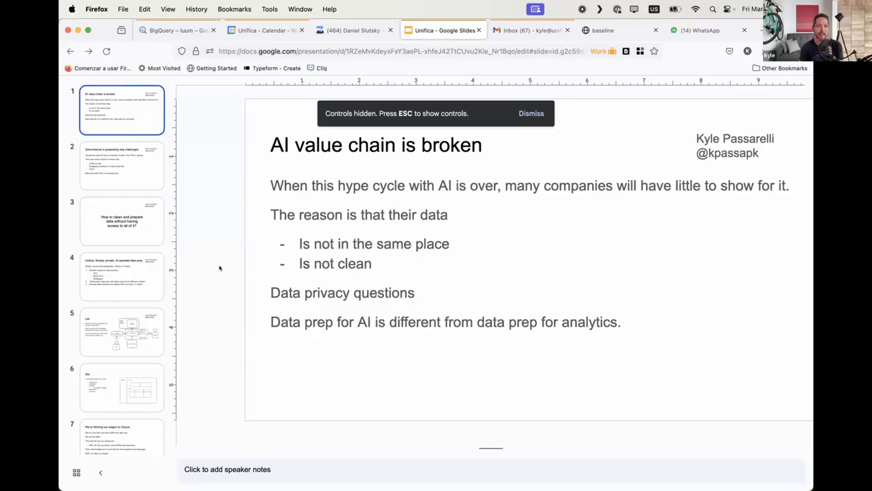
# - Show slide 2, 'Omnichannel is presenting real challenges', in the main editing area
pyautogui.click(531, 113)
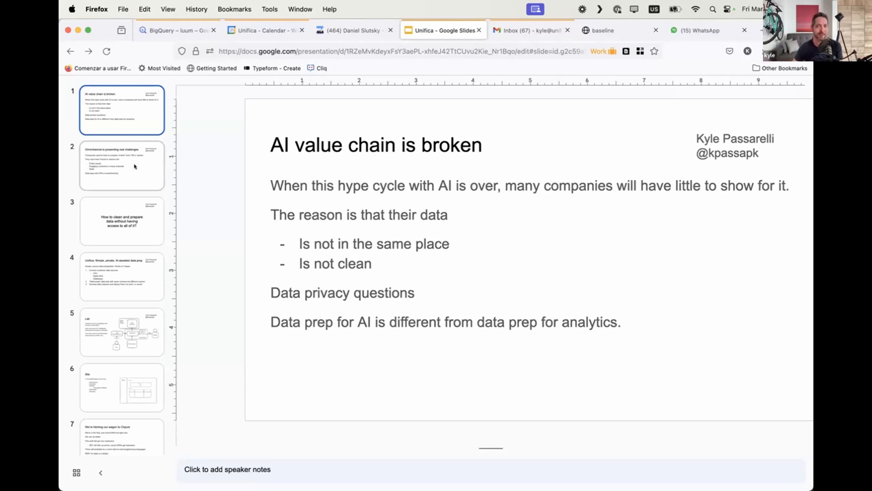
pyautogui.click(121, 165)
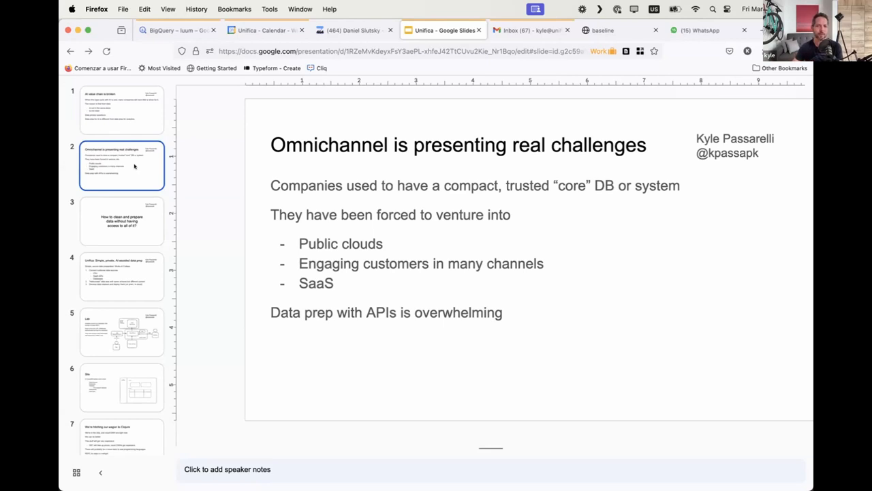
pyautogui.moveTo(126, 179)
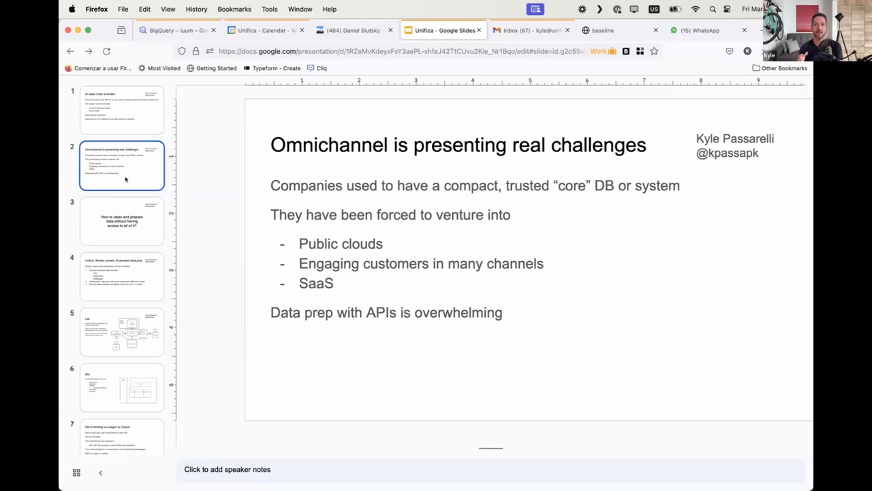
pyautogui.moveTo(121, 213)
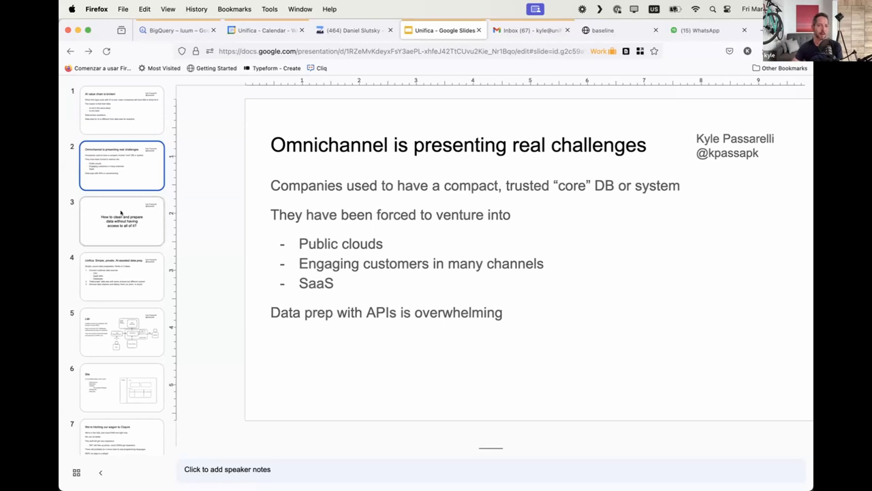
# - Show slide 3, which asks how to clean and prepare data without access to all of it
pyautogui.click(122, 220)
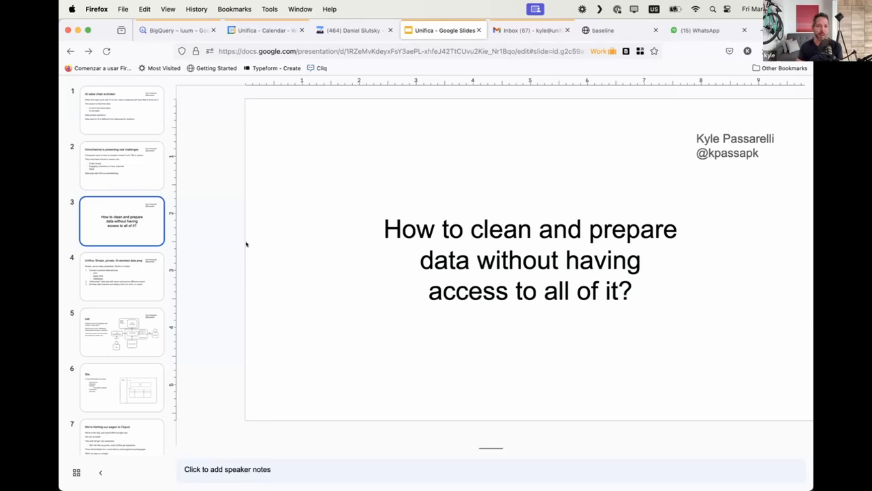
pyautogui.moveTo(68, 269)
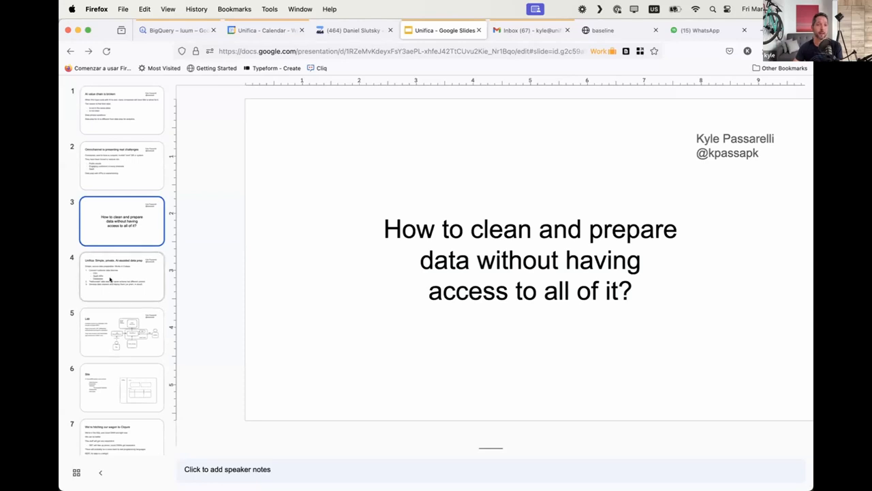
# - Show slide 4, 'Unifica: Simple, private, AI-assisted data prep', with its three-step list
pyautogui.click(121, 276)
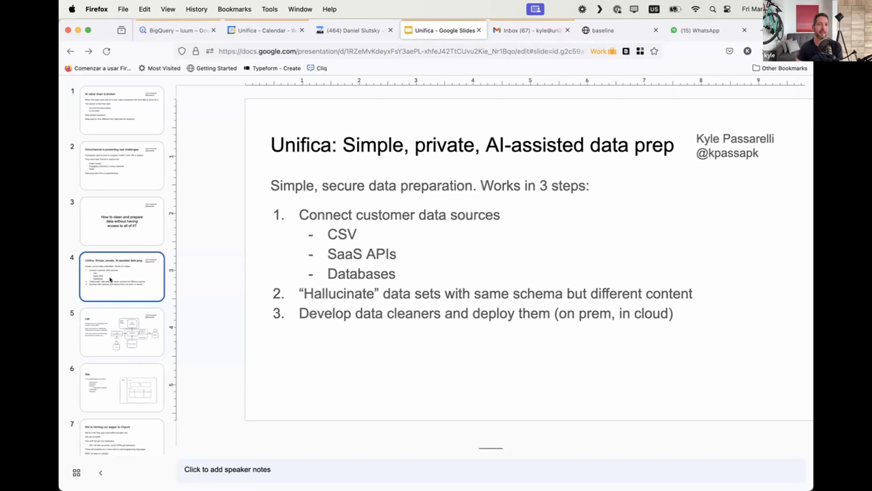
pyautogui.moveTo(264, 316)
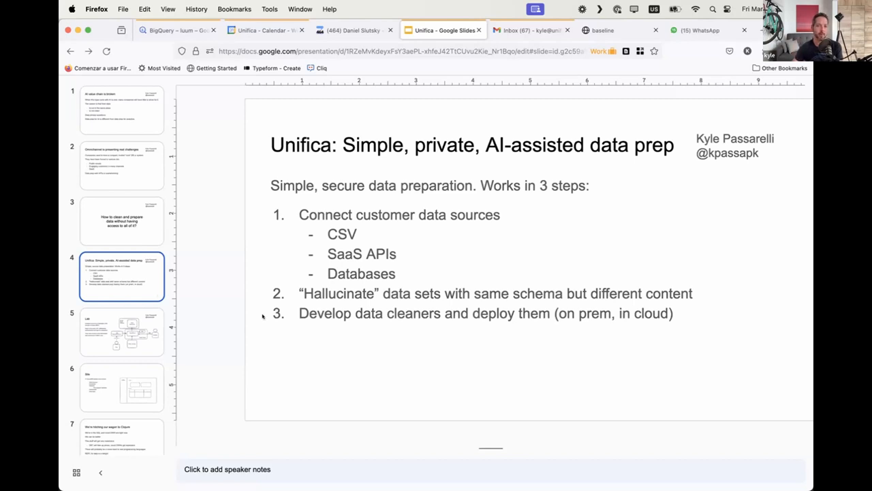
pyautogui.moveTo(262, 315)
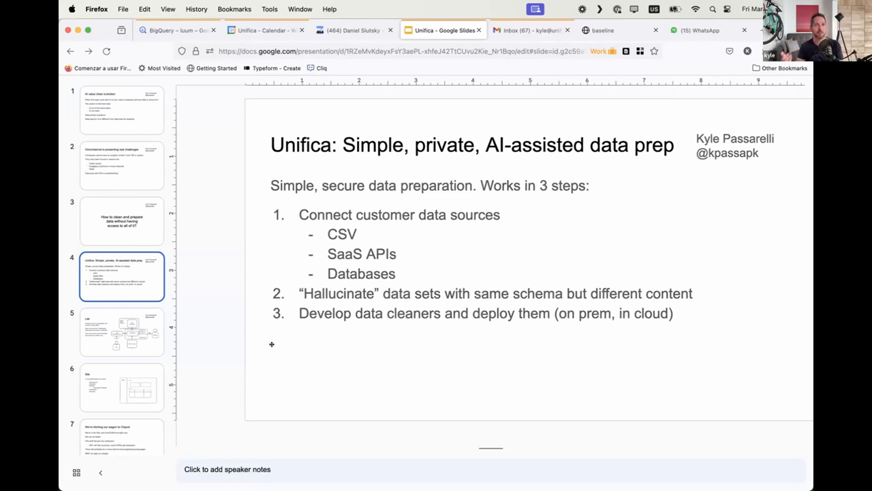
pyautogui.moveTo(148, 342)
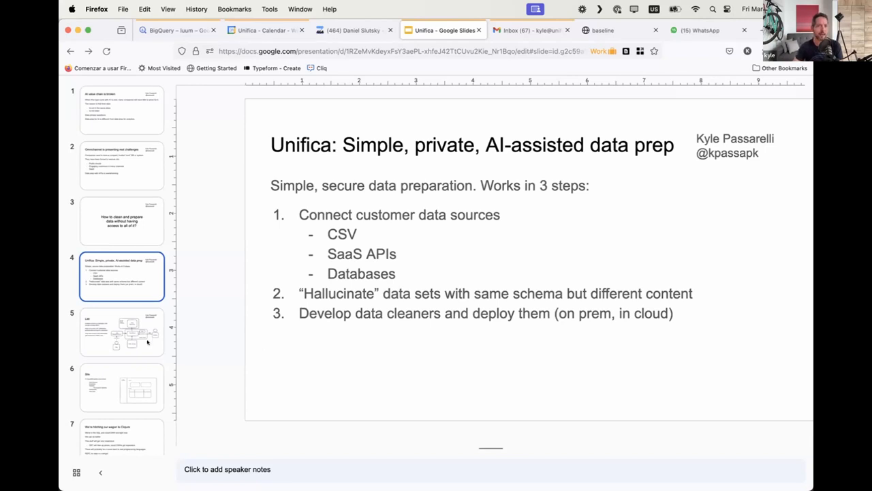
# - Show slide 5, 'Lab', with its diagram of analysts reaching lab.unifica.ai over REPL
pyautogui.click(122, 332)
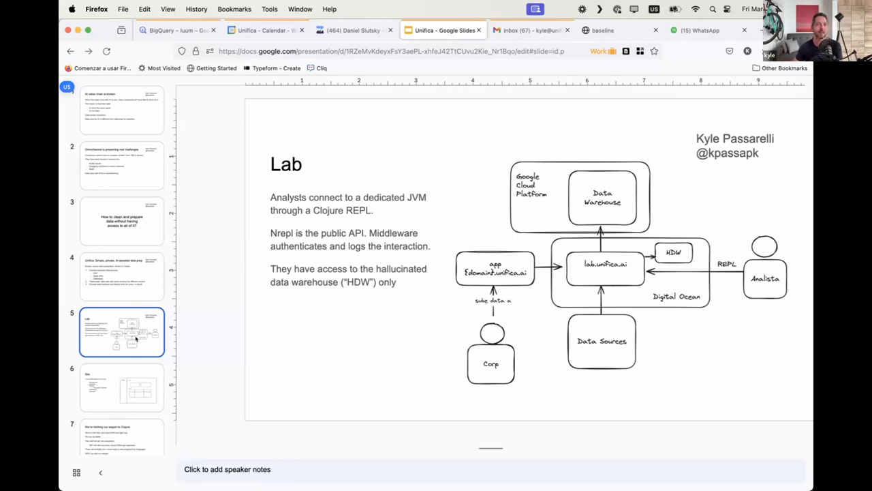
pyautogui.moveTo(228, 284)
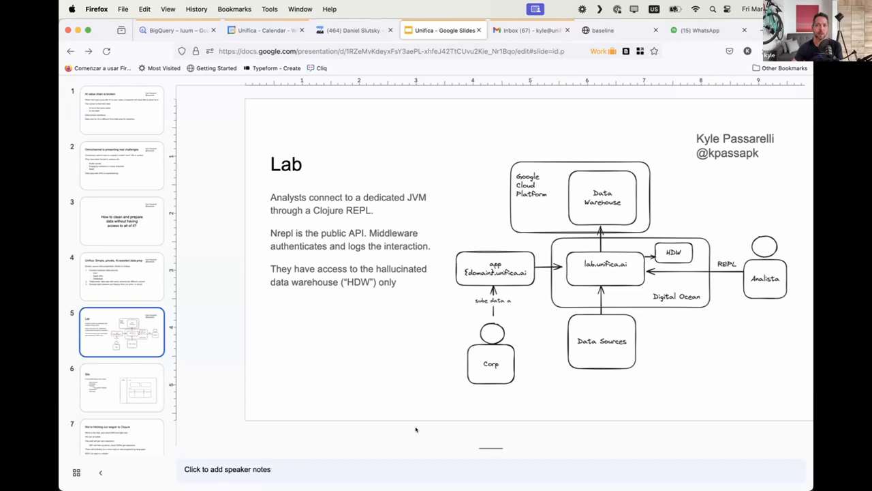
pyautogui.moveTo(478, 324)
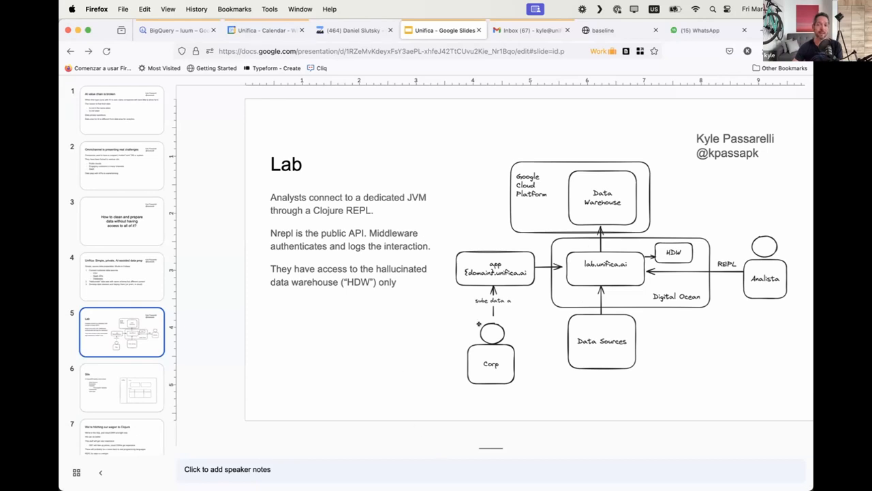
pyautogui.moveTo(640, 327)
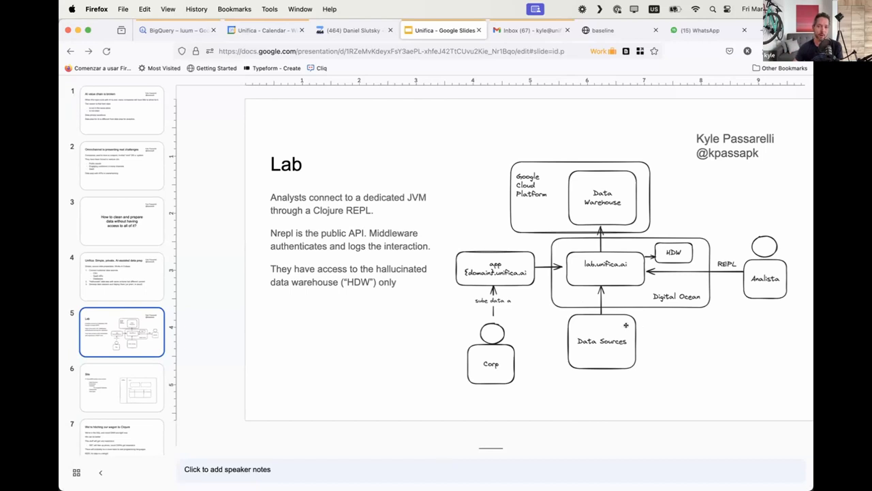
pyautogui.moveTo(737, 278)
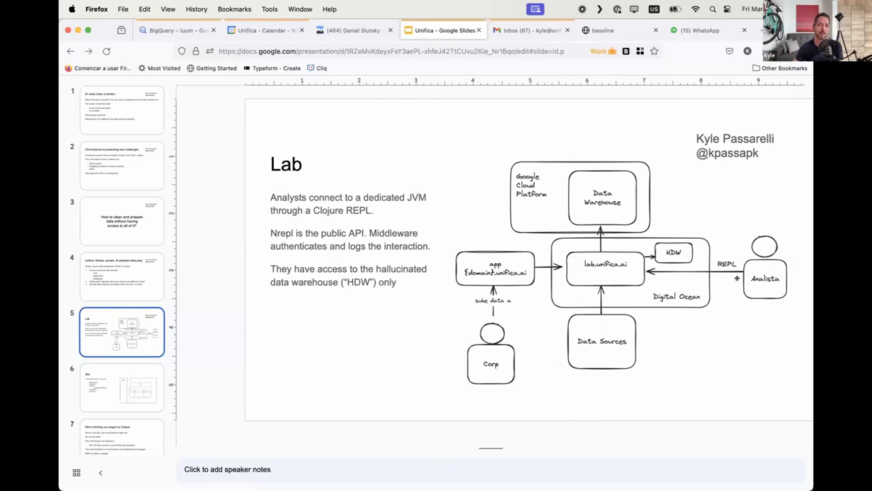
pyautogui.moveTo(609, 252)
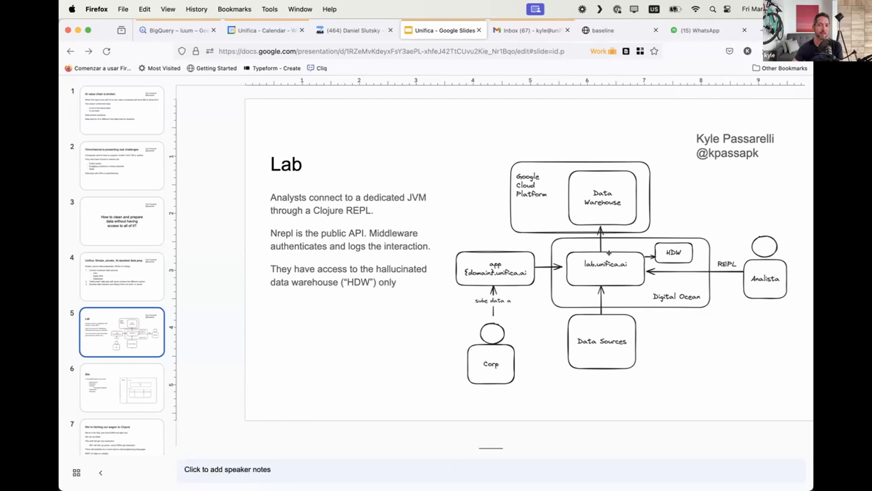
pyautogui.moveTo(593, 278)
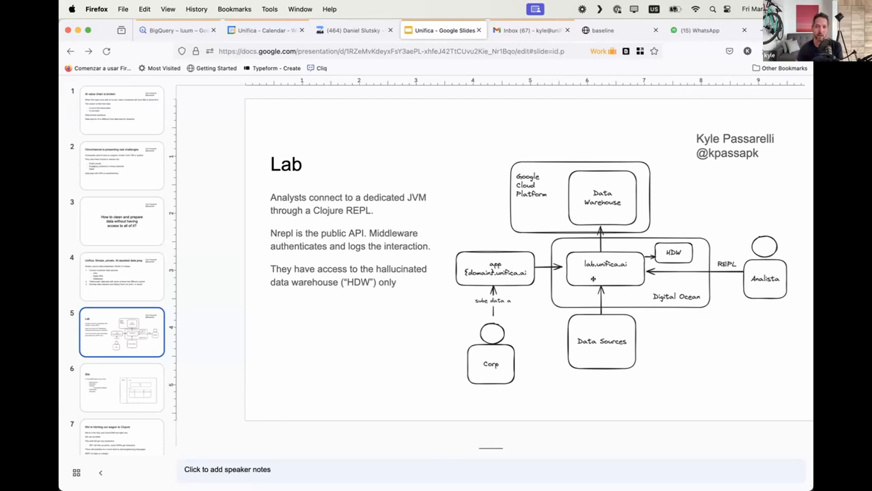
pyautogui.moveTo(590, 325)
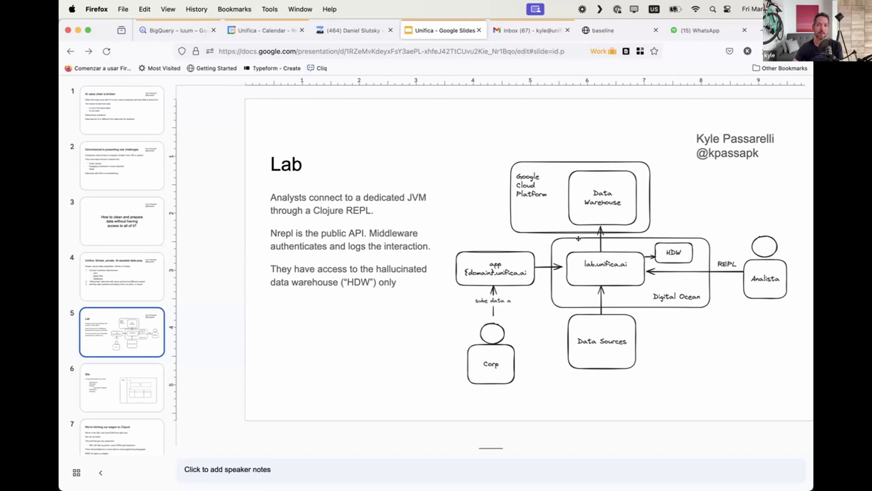
pyautogui.moveTo(617, 324)
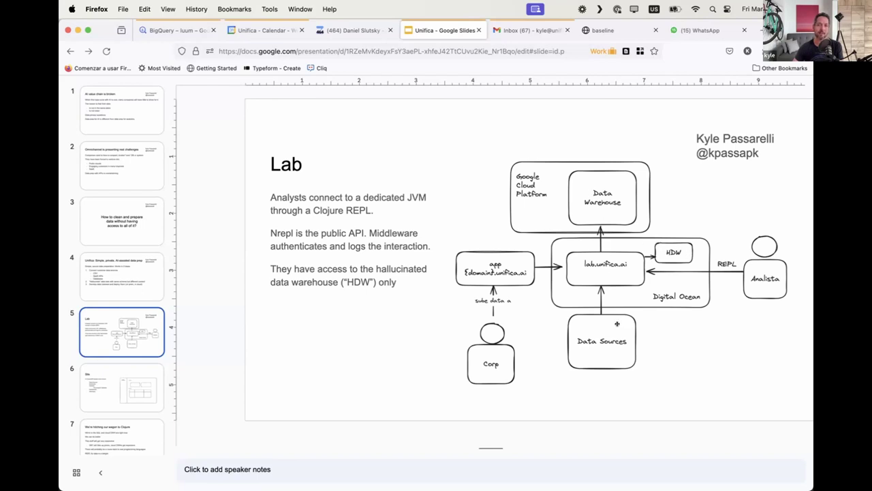
pyautogui.moveTo(676, 256)
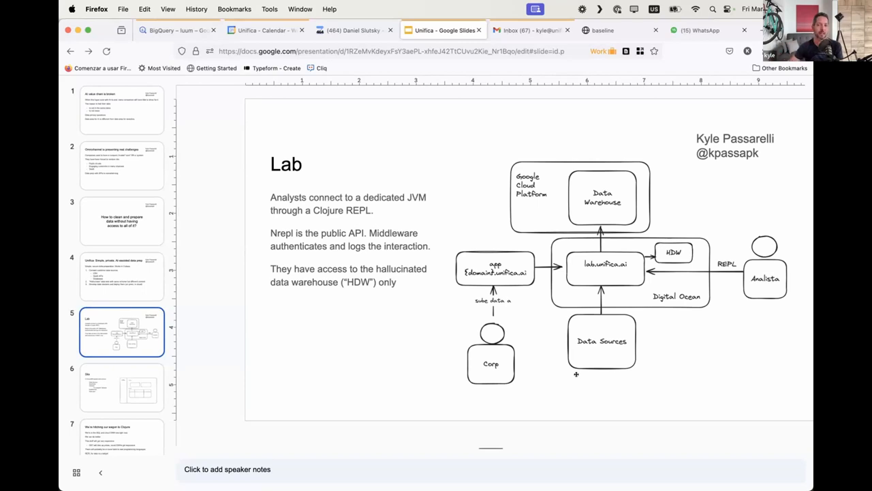
pyautogui.moveTo(614, 272)
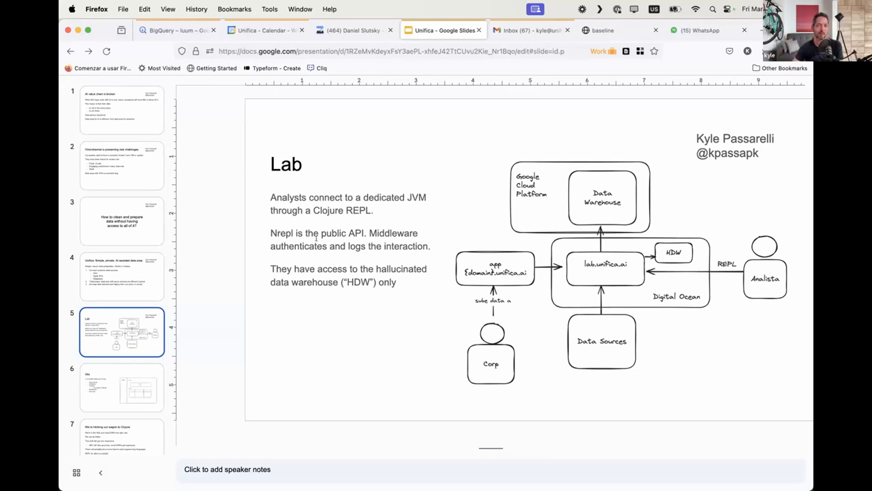
# - Toggle between the Site and Lab slides, then show 'We're hitching our wagon to Clojure'
pyautogui.click(121, 387)
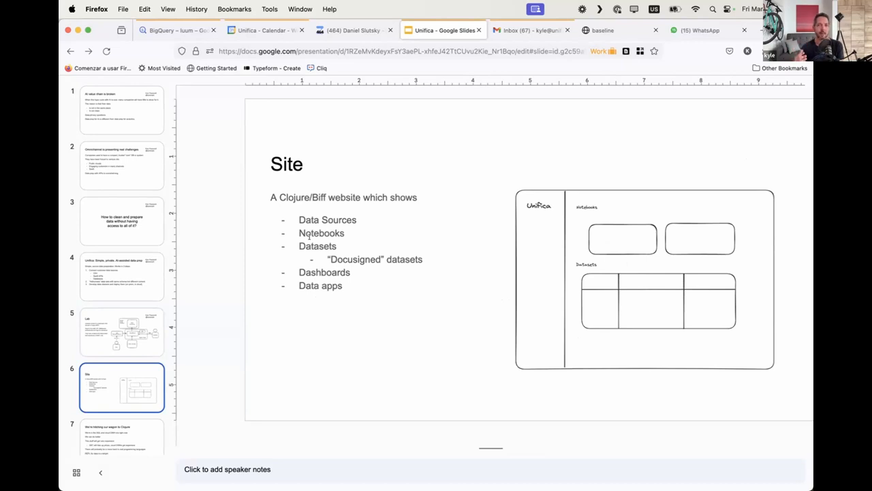
pyautogui.moveTo(133, 342)
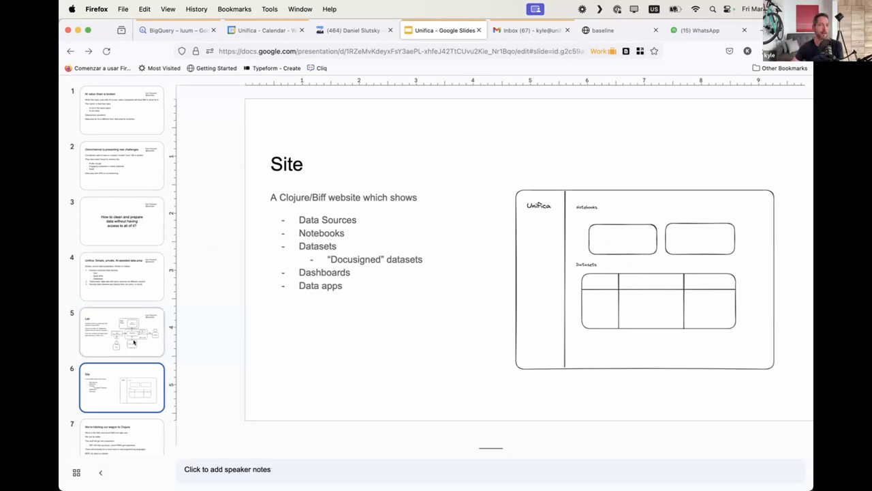
pyautogui.click(121, 332)
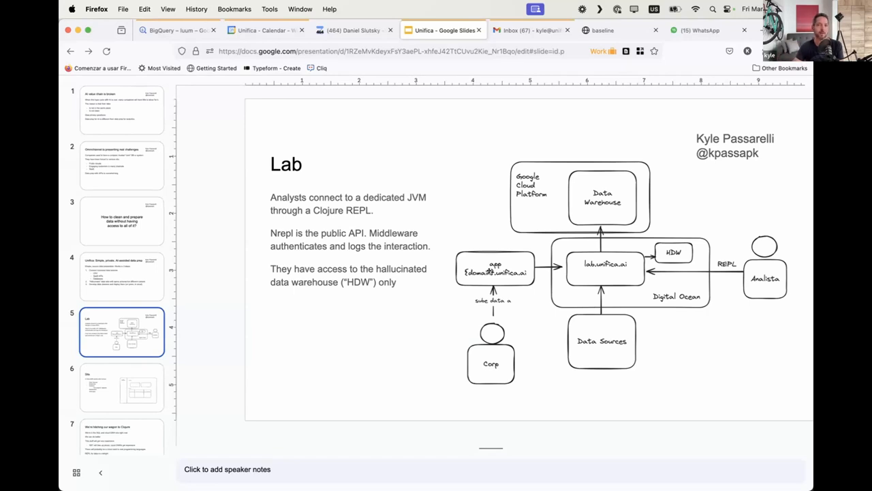
pyautogui.click(122, 387)
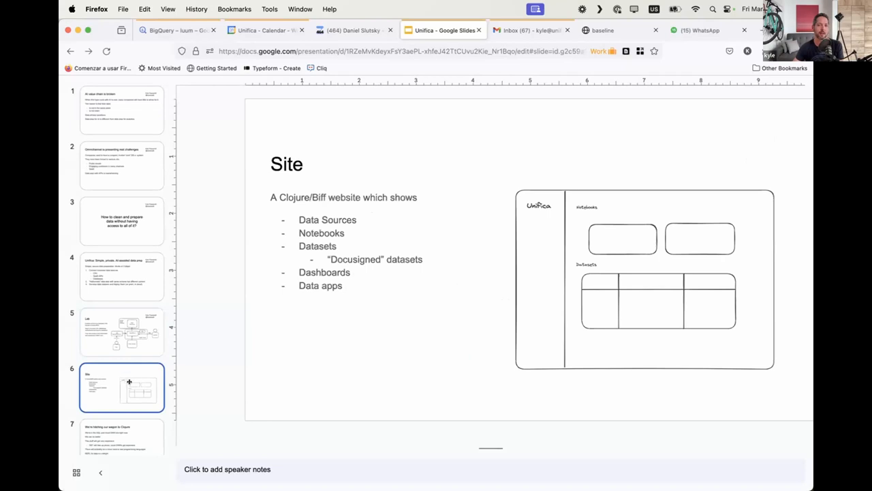
pyautogui.click(121, 331)
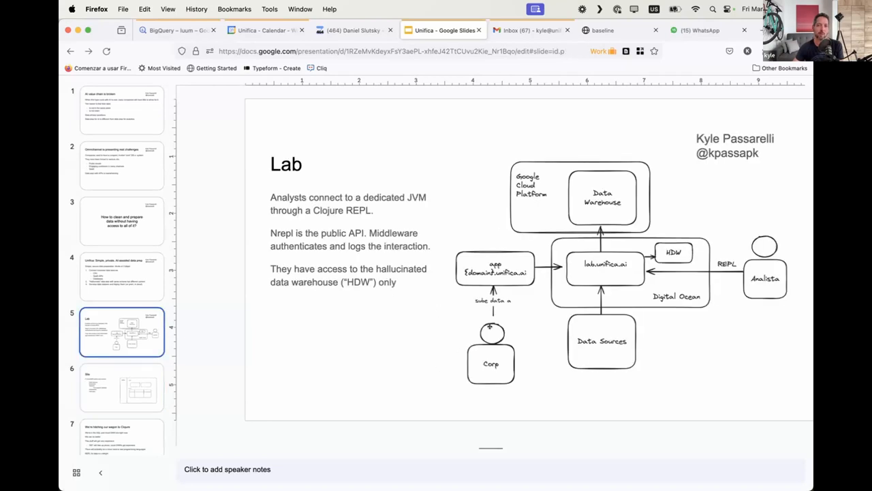
pyautogui.click(122, 386)
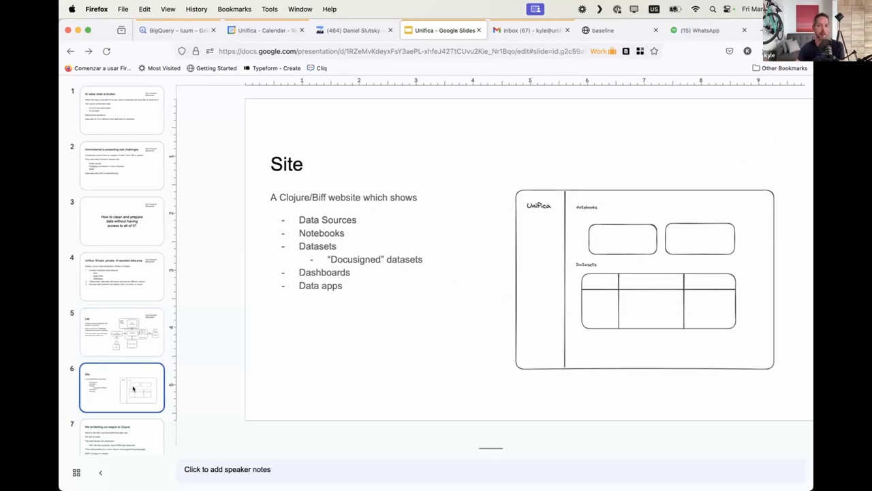
pyautogui.moveTo(214, 350)
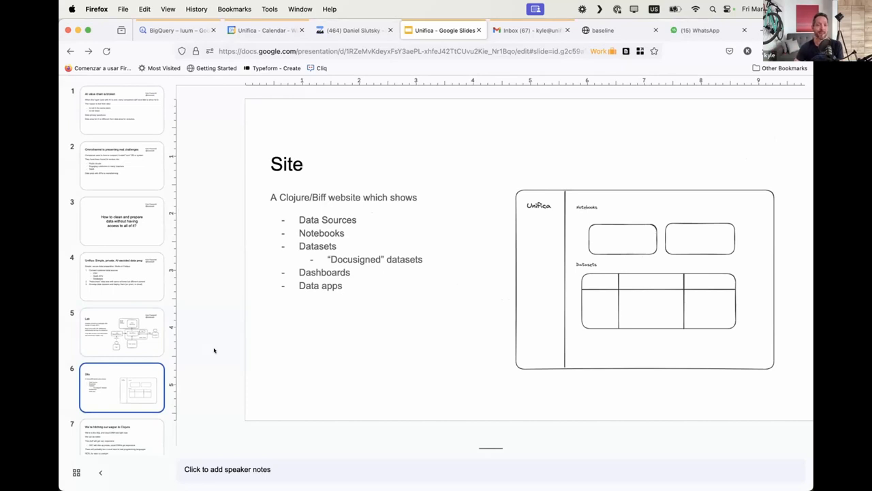
pyautogui.moveTo(206, 362)
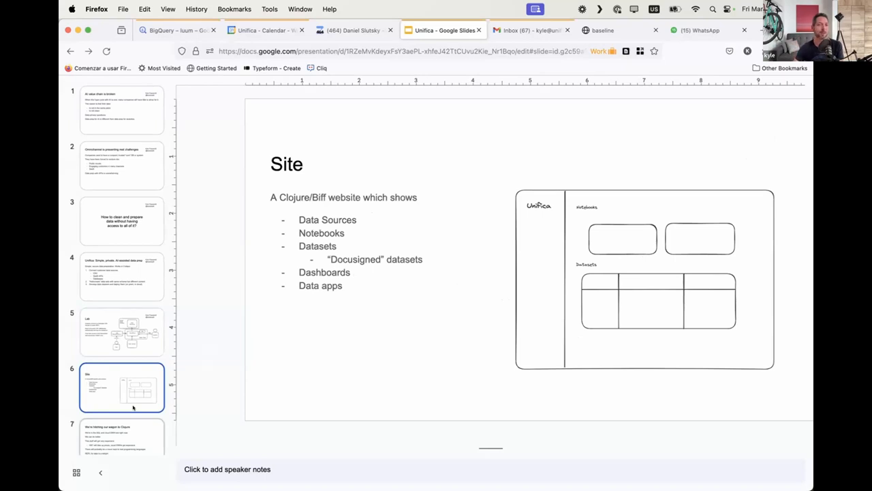
pyautogui.click(122, 437)
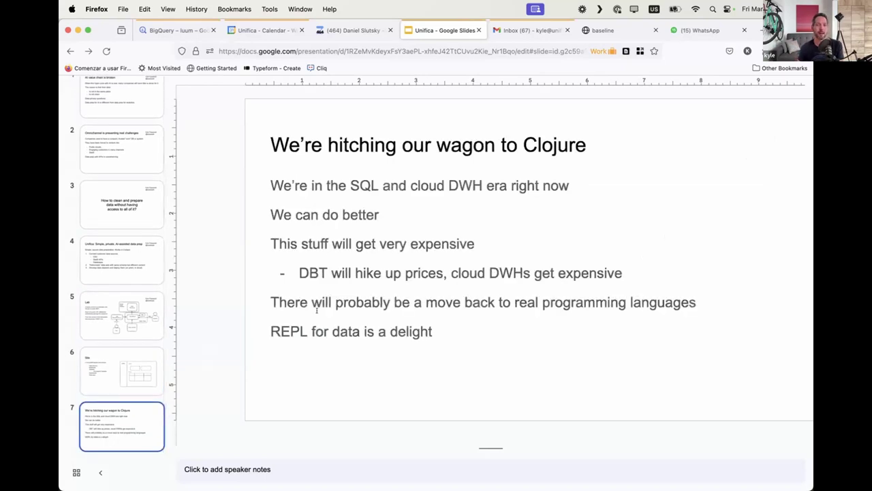